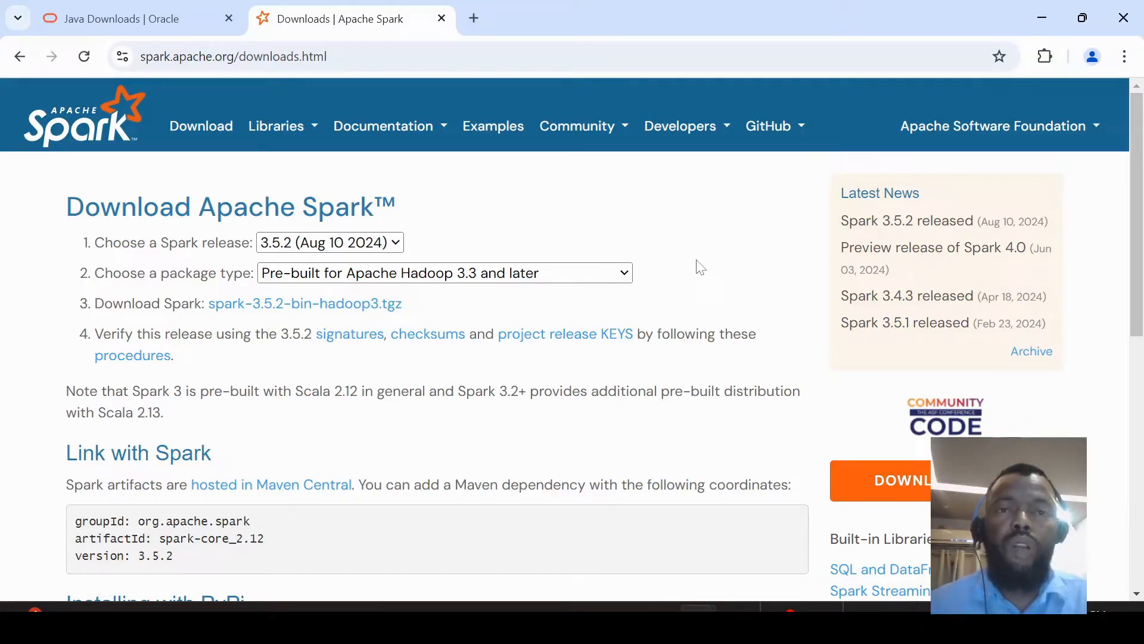
mouse_move(644, 242)
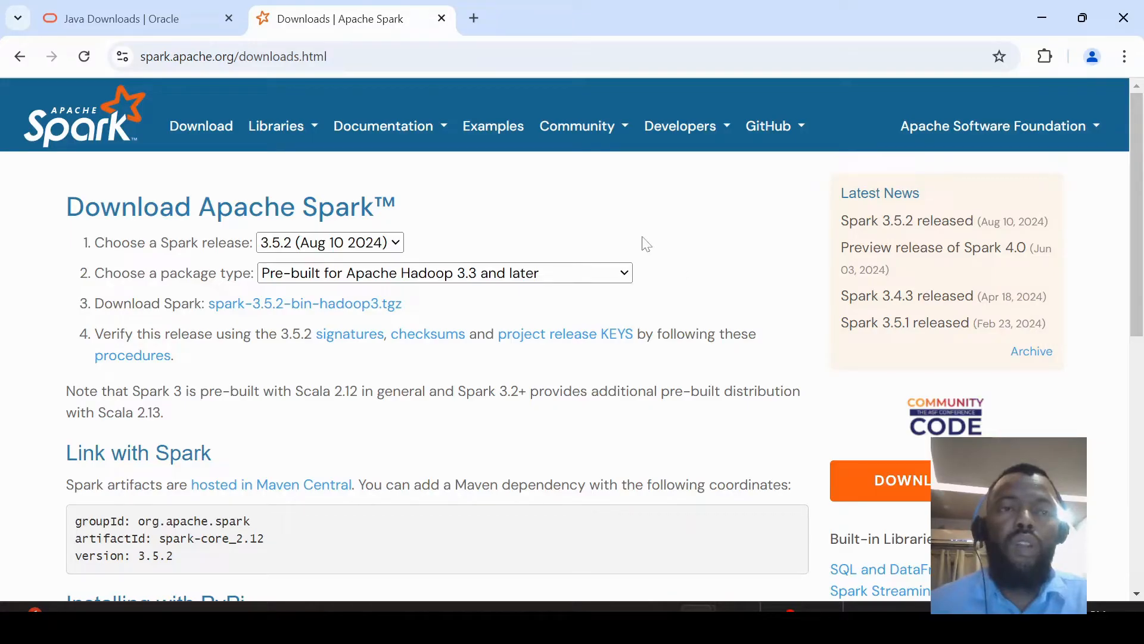
- Switch Chrome from the Apache Spark downloads tab to the Oracle Java downloads tab
click(117, 18)
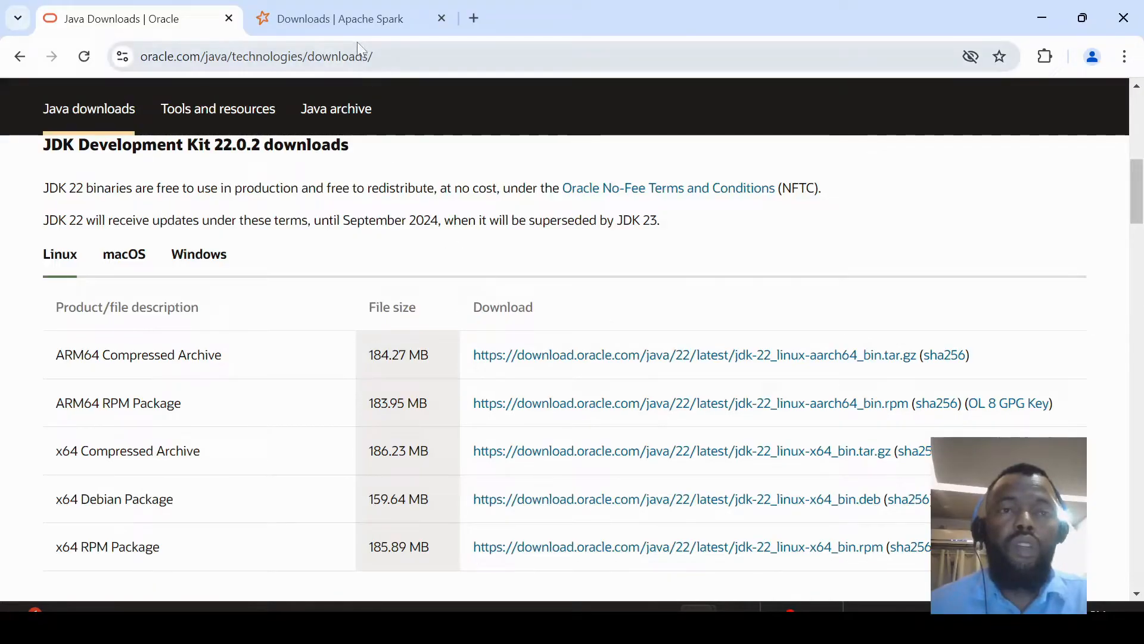
- Leave Chrome for File Explorer showing the folder that contains spark3
click(340, 18)
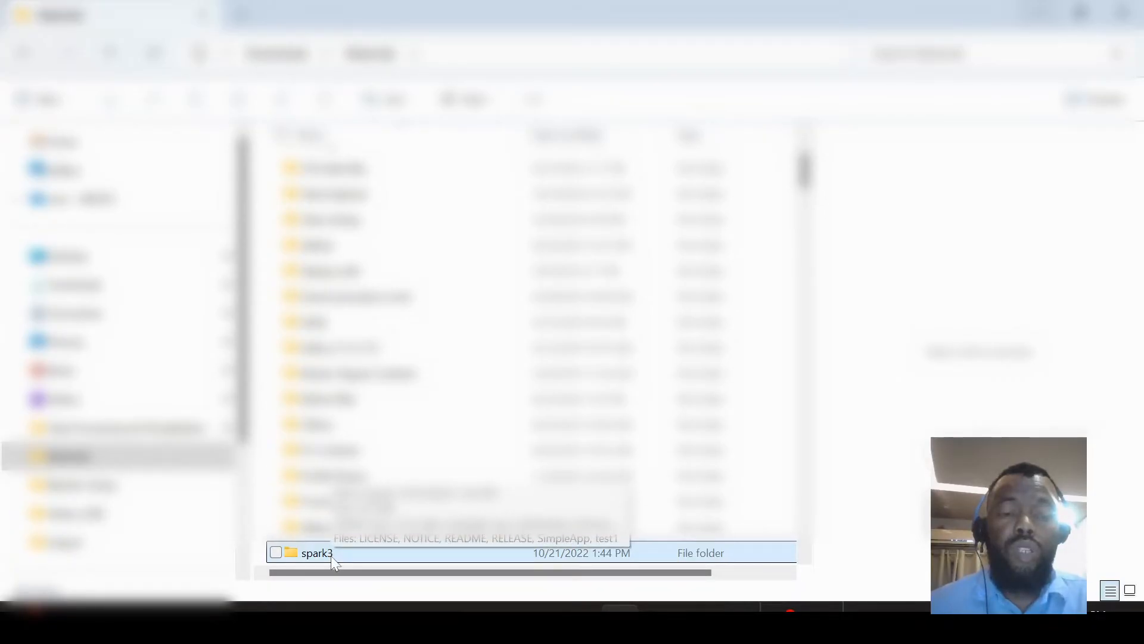
double_click(314, 551)
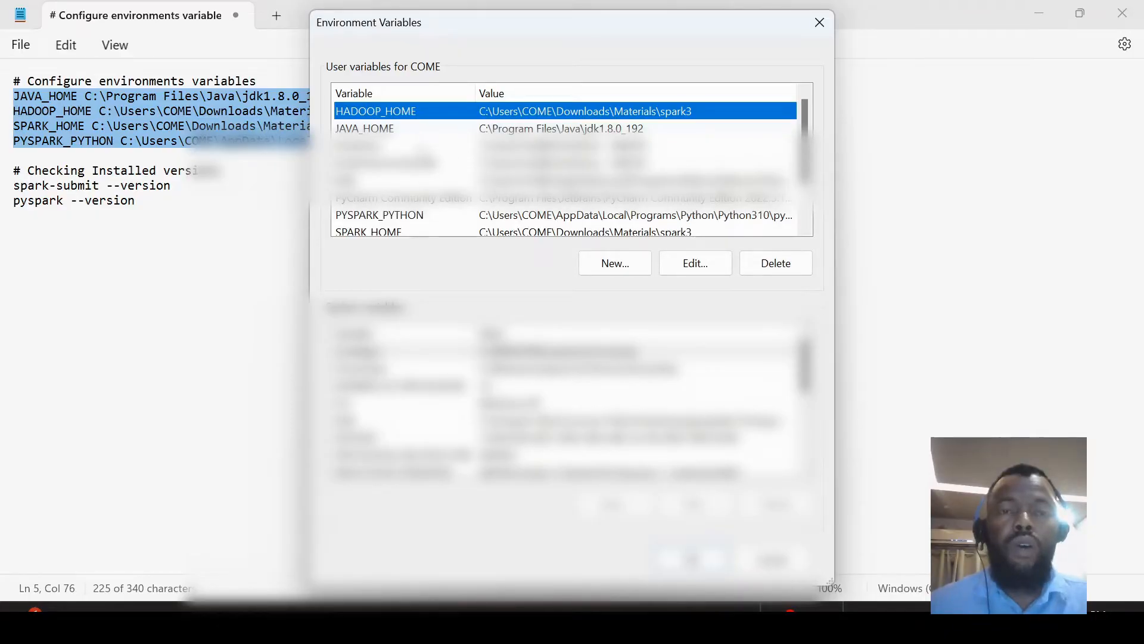
mouse_move(87, 142)
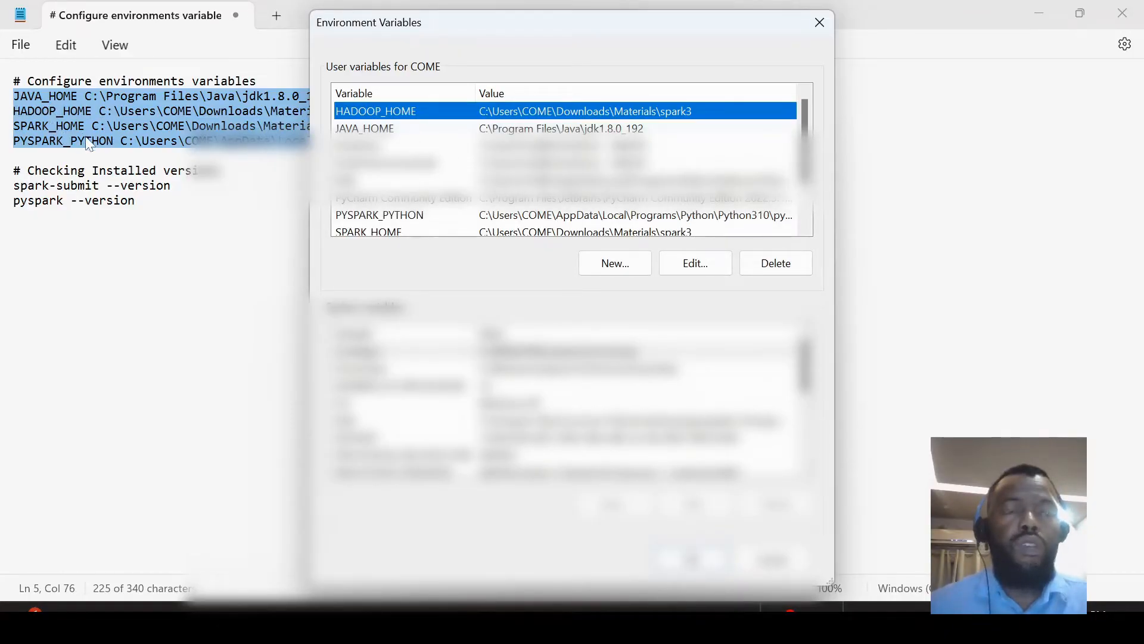
mouse_move(659, 294)
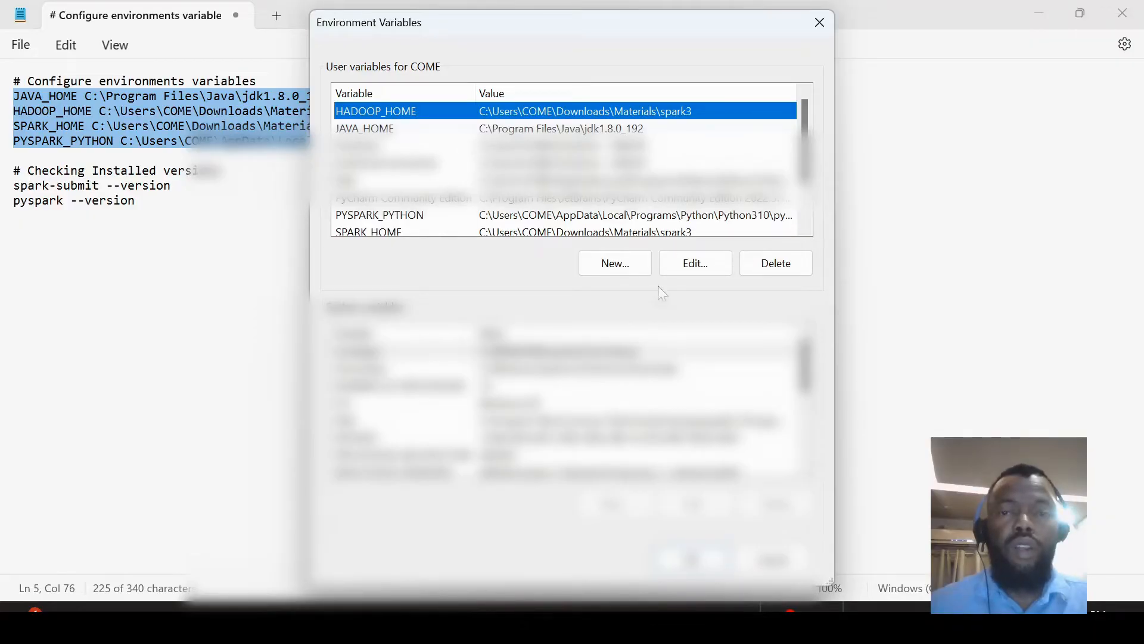
- Start a new user variable from the Environment Variables User variables list
click(614, 262)
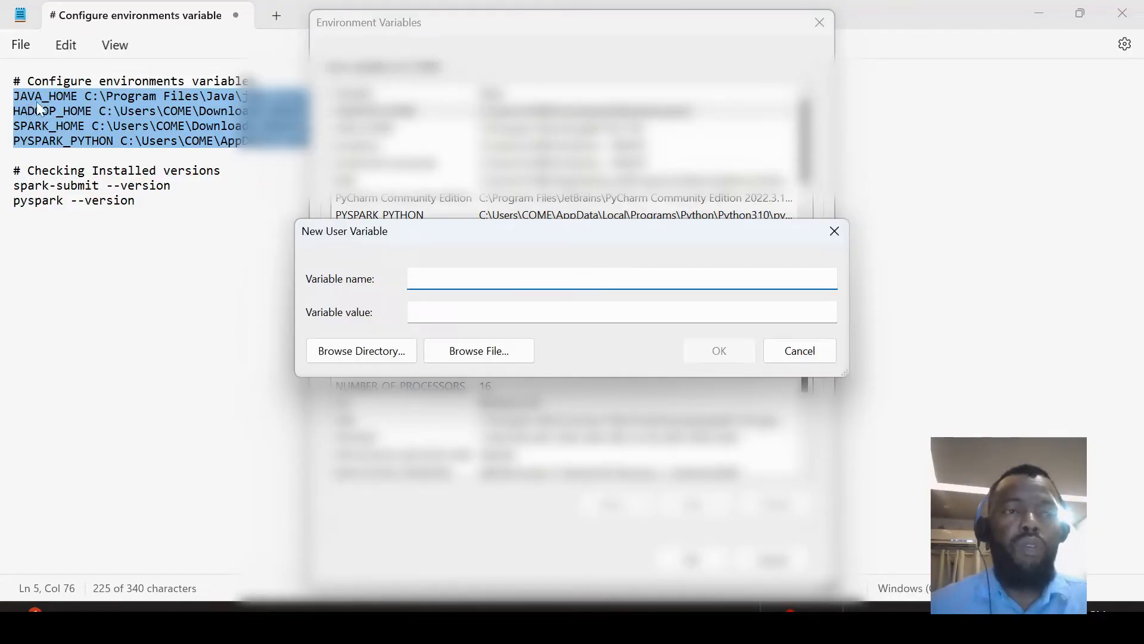
- Discard the blank New User Variable form without saving and leave Environment Variables
click(620, 278)
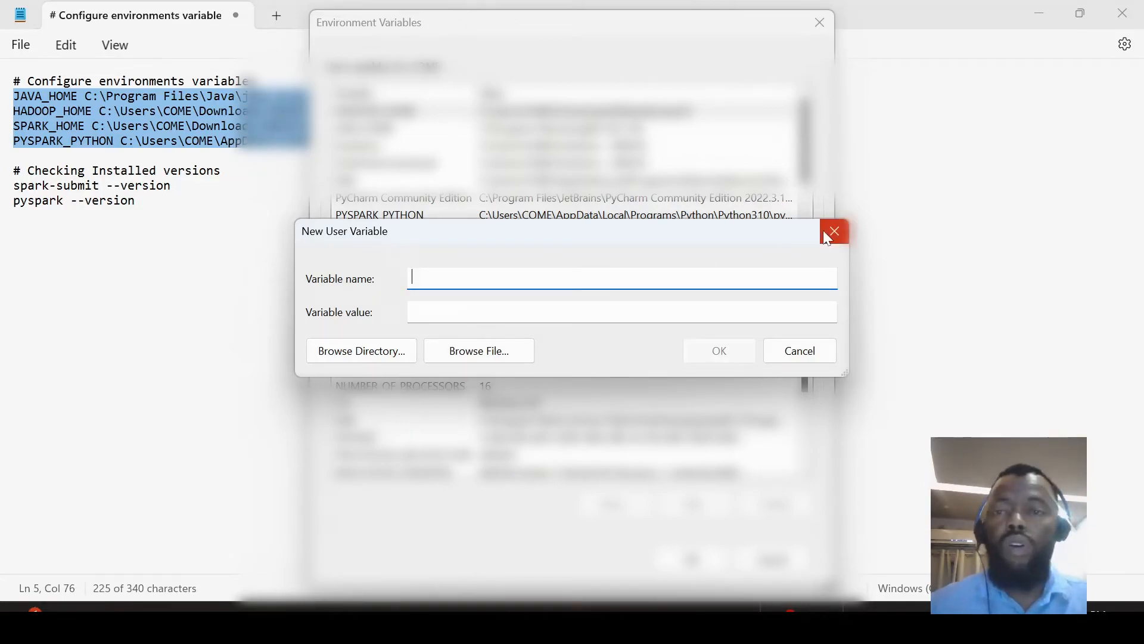
mouse_move(834, 231)
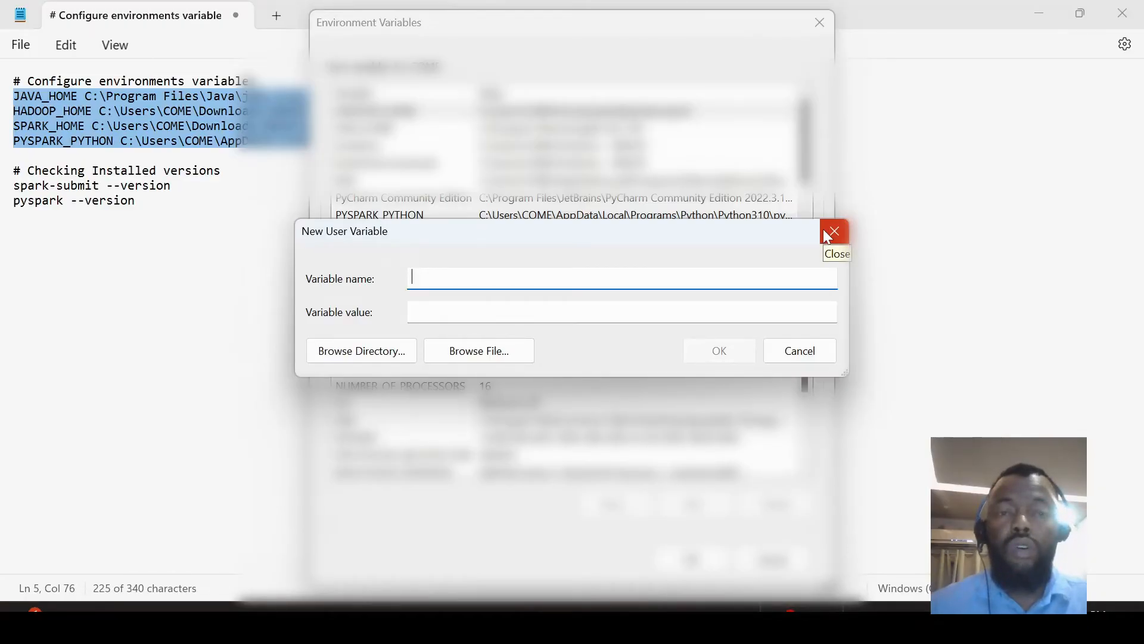
click(833, 232)
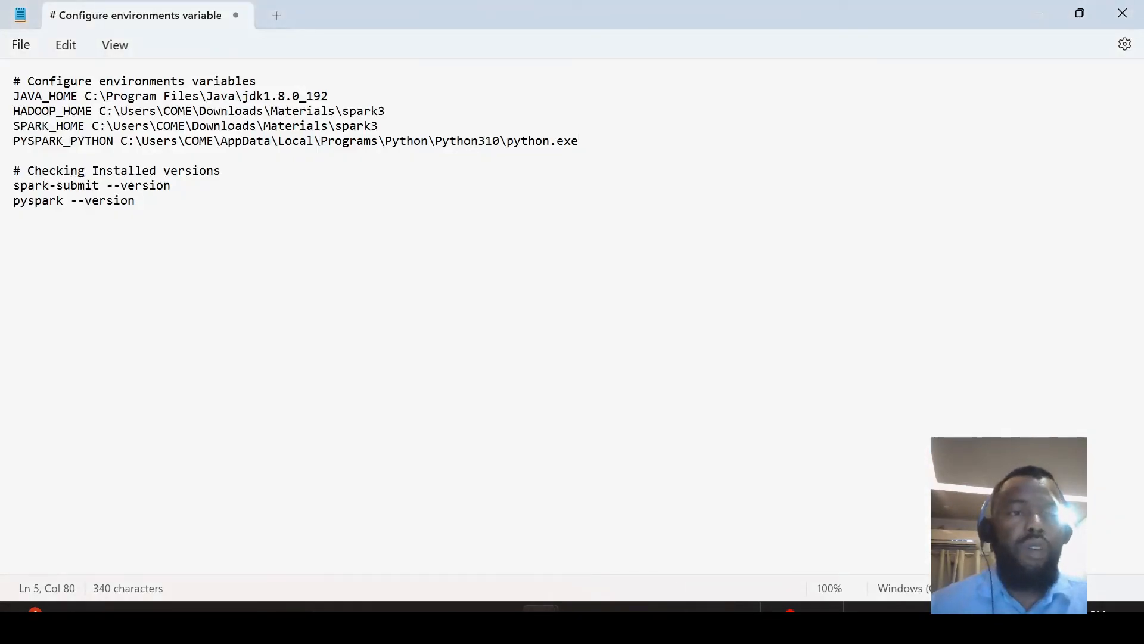
- Select and copy 'spark-submit --version' from the Notepad setup notes
drag(47, 186, 171, 186)
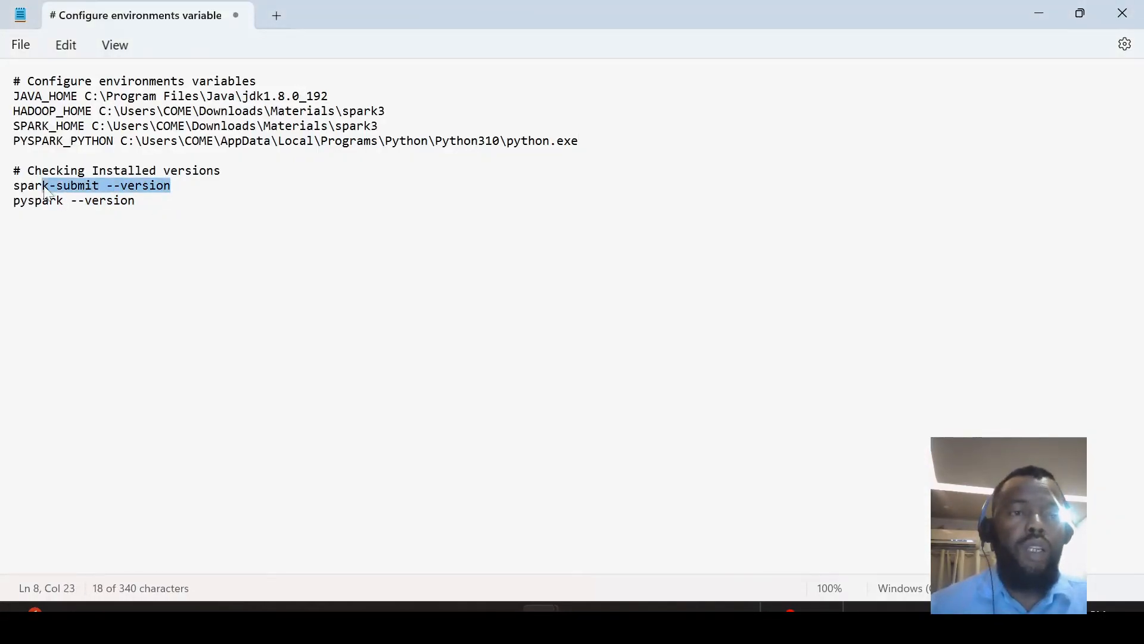
right_click(92, 186)
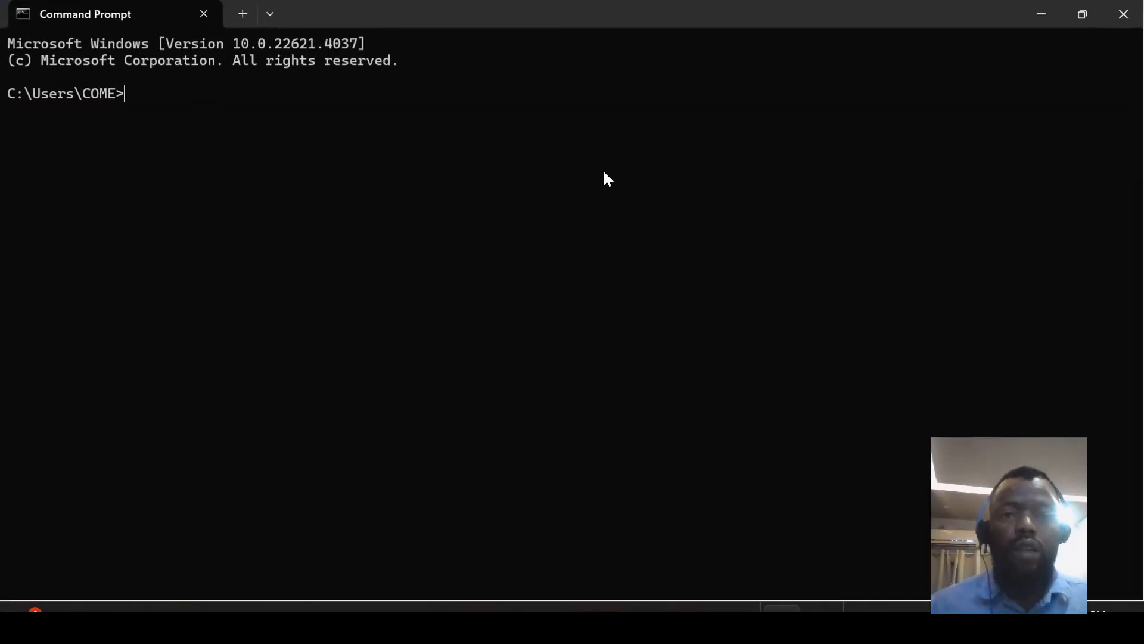
- Run spark-submit --version in Command Prompt, confirming Spark 3.3.0 is reported
text(spark-submit --version)
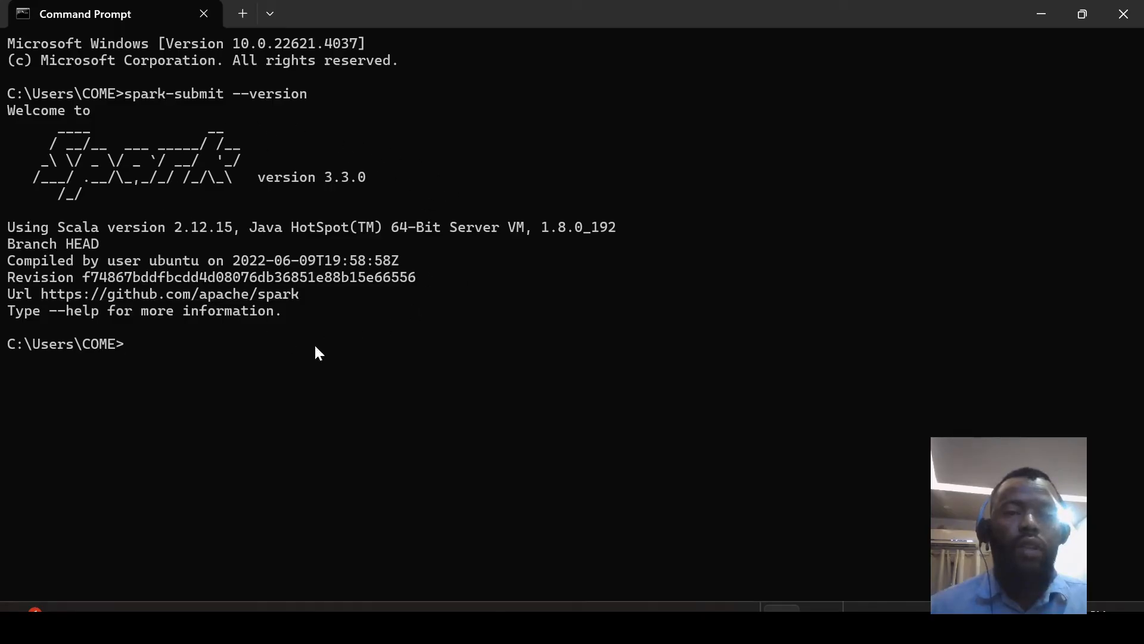
mouse_move(186, 182)
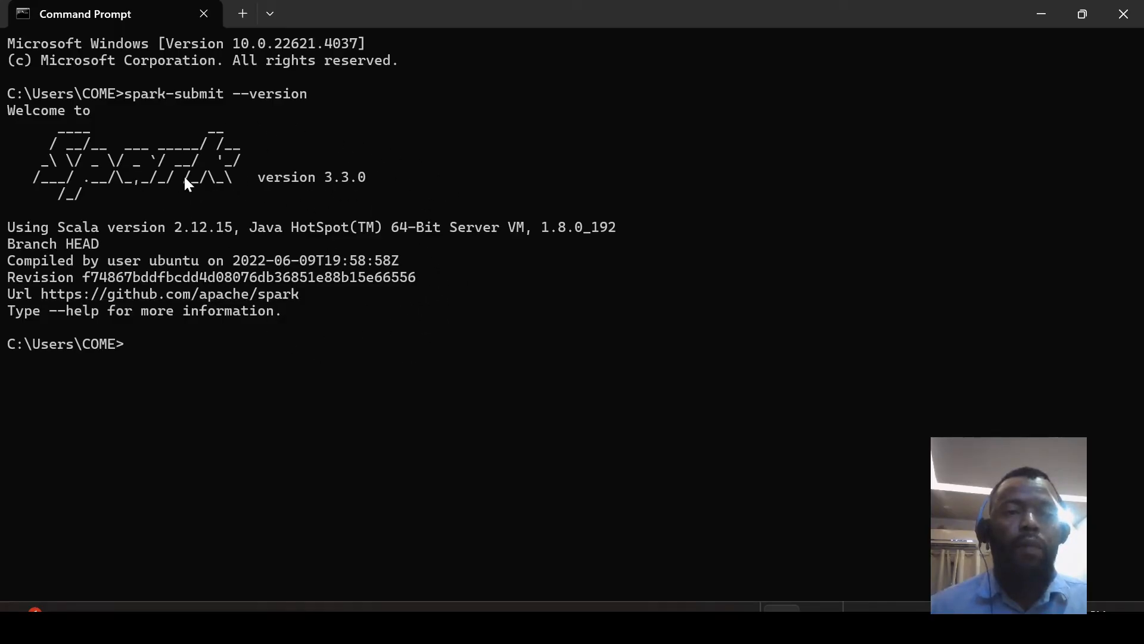